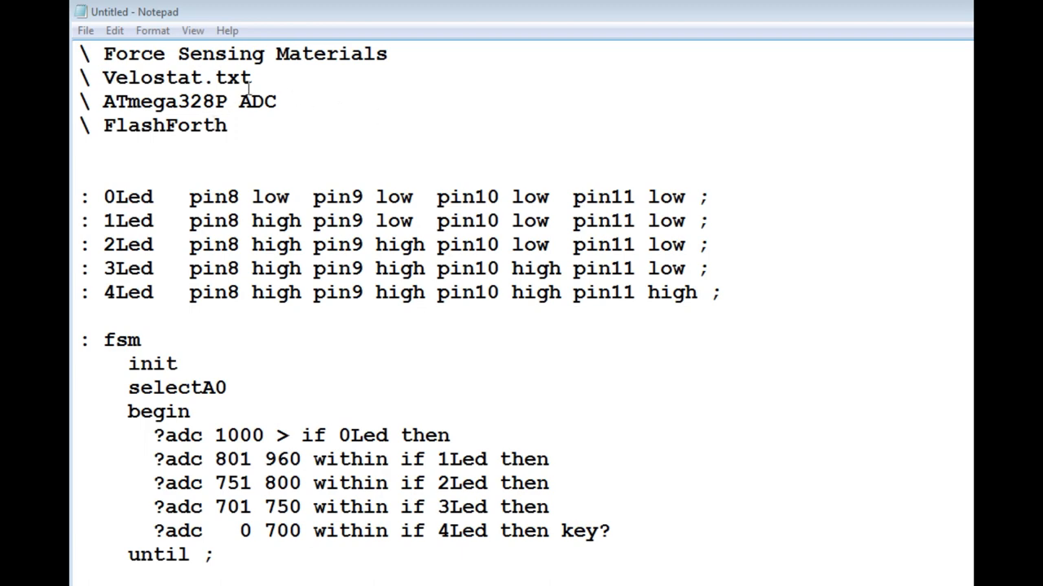
{"action": "double_click", "coordinate": [128, 196]}
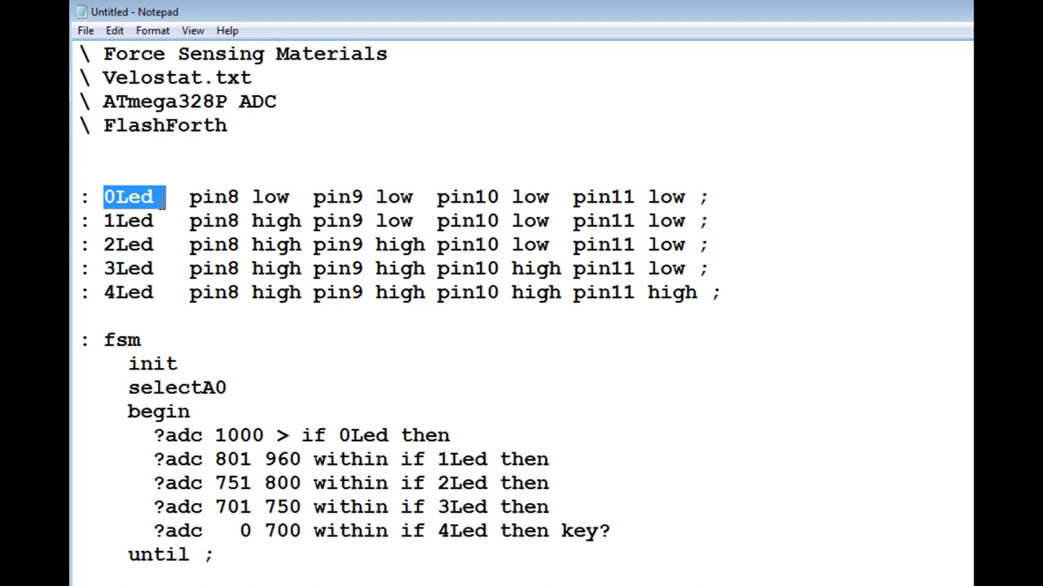
{"action": "mouse_move", "coordinate": [109, 295]}
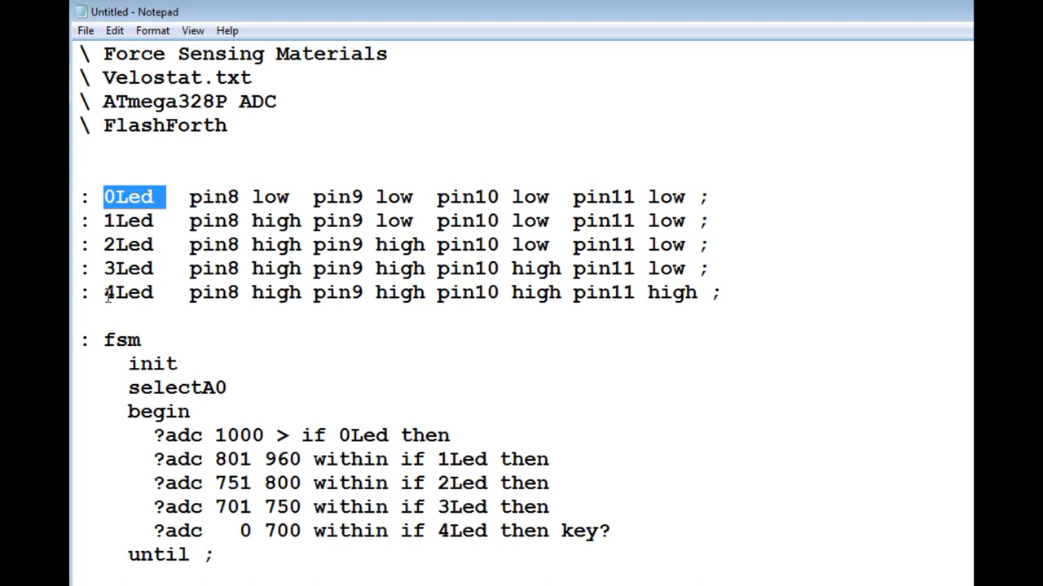
{"action": "double_click", "coordinate": [128, 292]}
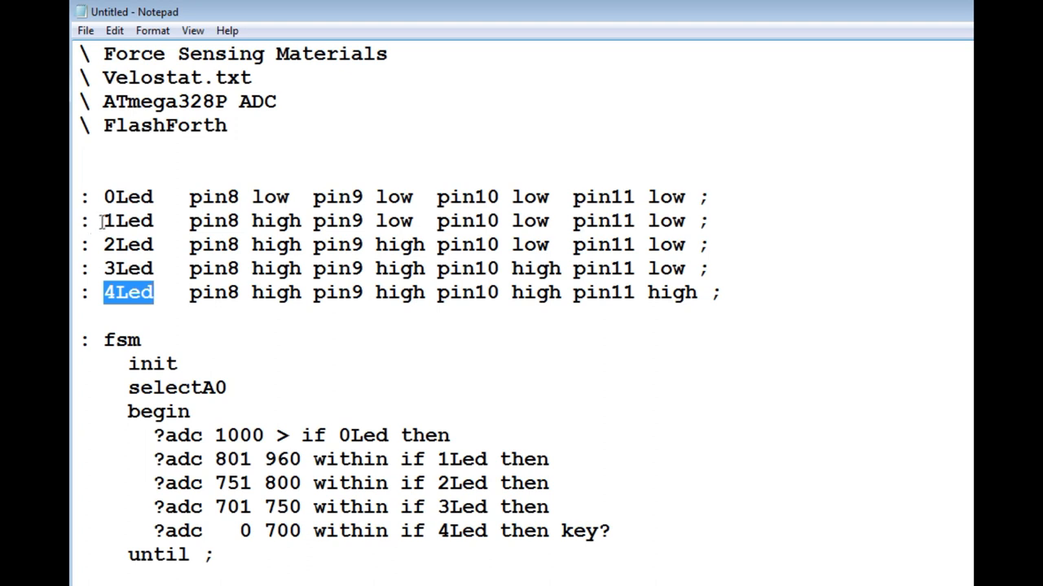
{"action": "left_click", "coordinate": [106, 244]}
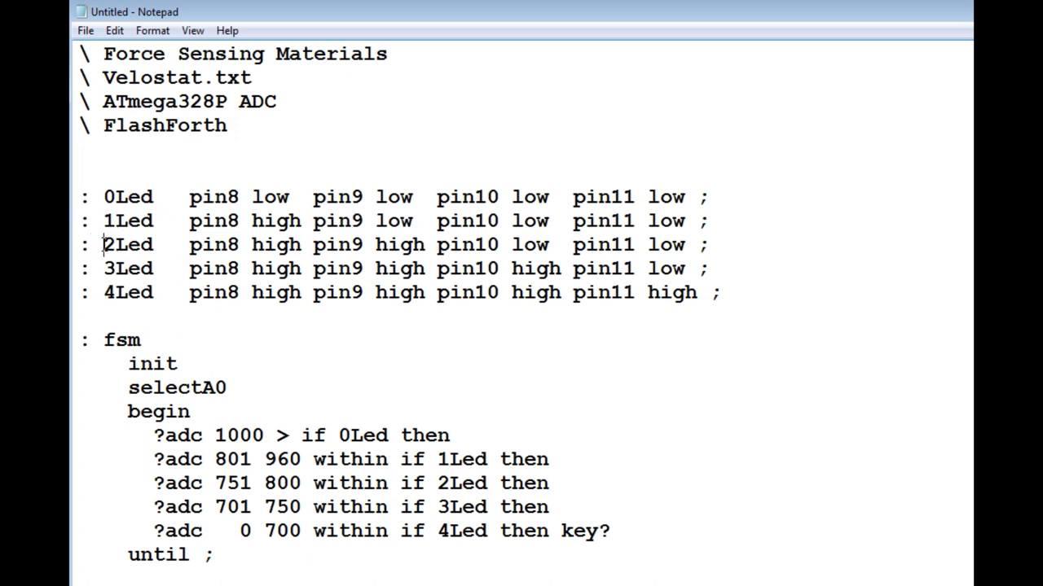
{"action": "double_click", "coordinate": [127, 268]}
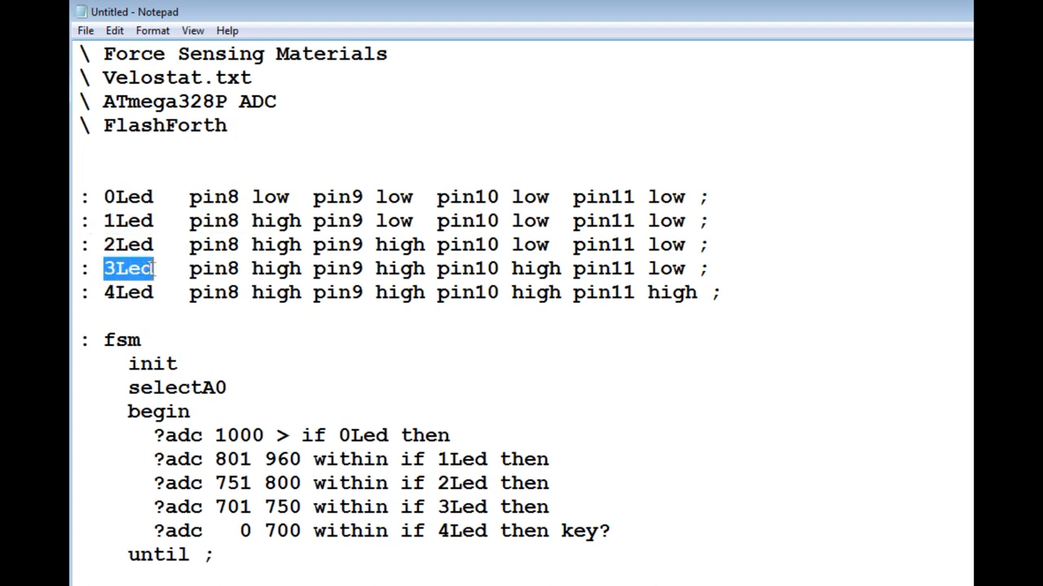
{"action": "double_click", "coordinate": [121, 339]}
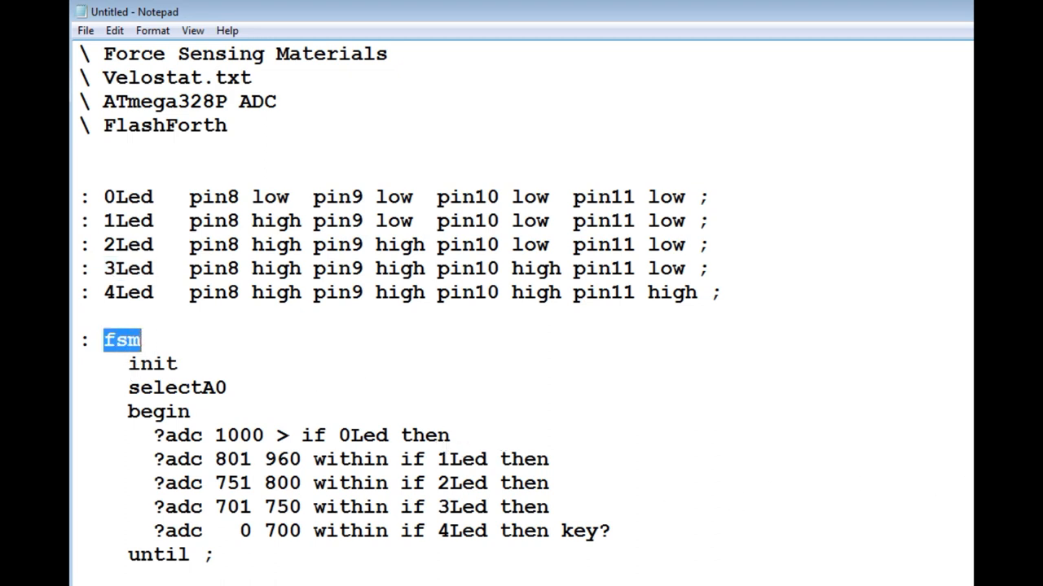
{"action": "left_click", "coordinate": [130, 363]}
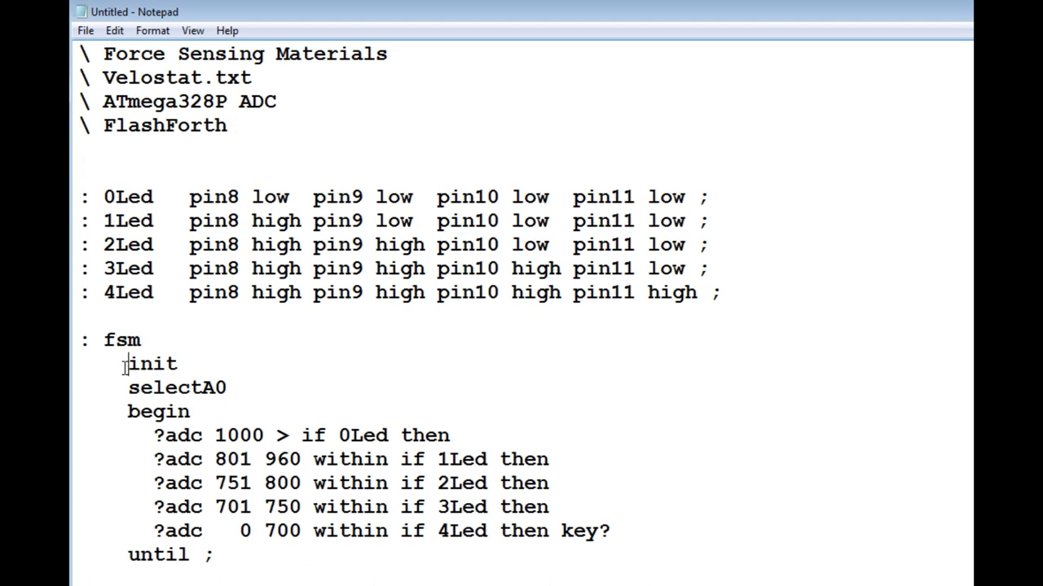
{"action": "double_click", "coordinate": [151, 364]}
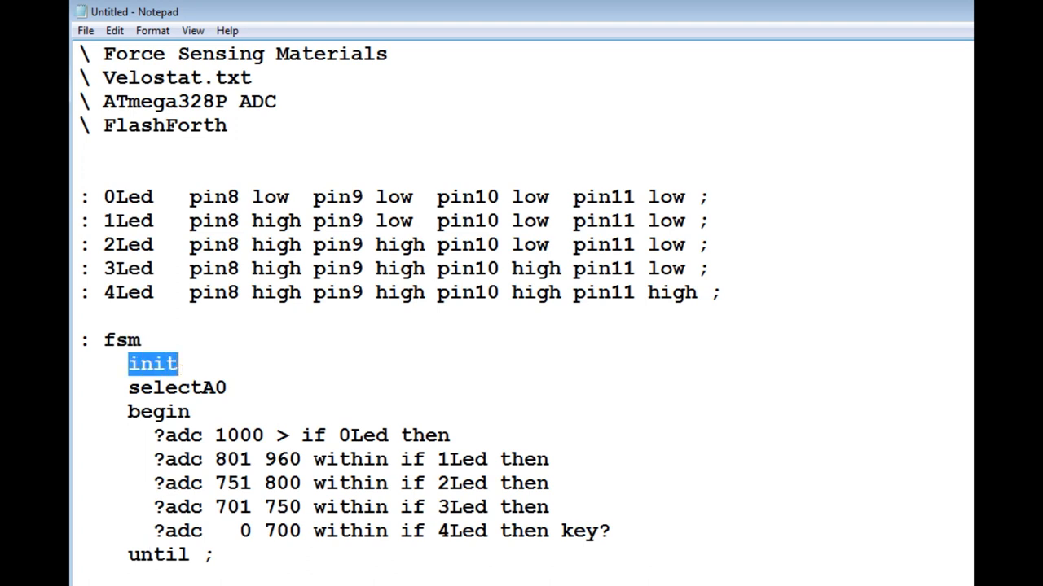
{"action": "mouse_move", "coordinate": [113, 456]}
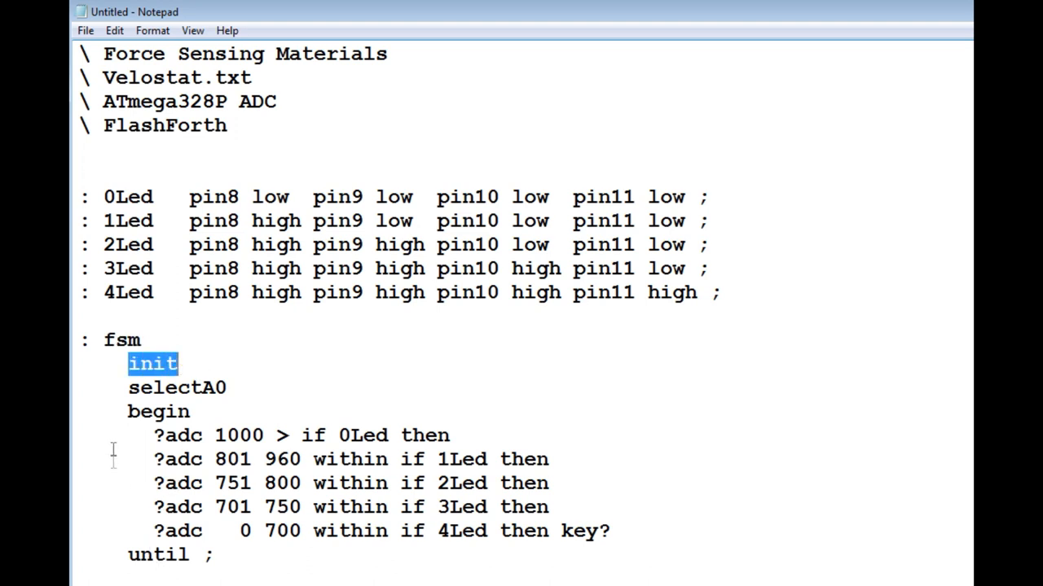
{"action": "double_click", "coordinate": [177, 388]}
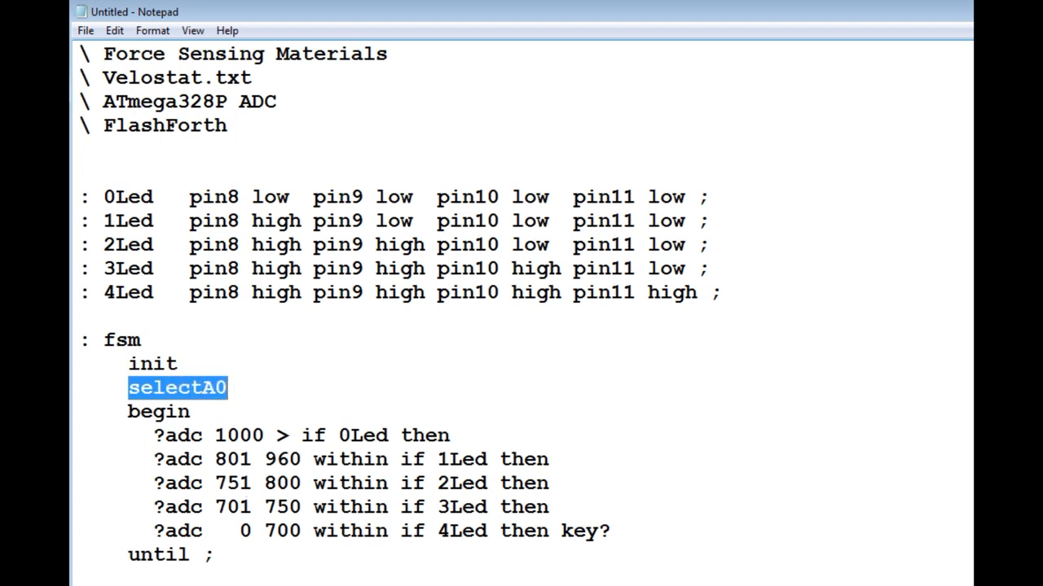
{"action": "double_click", "coordinate": [158, 412]}
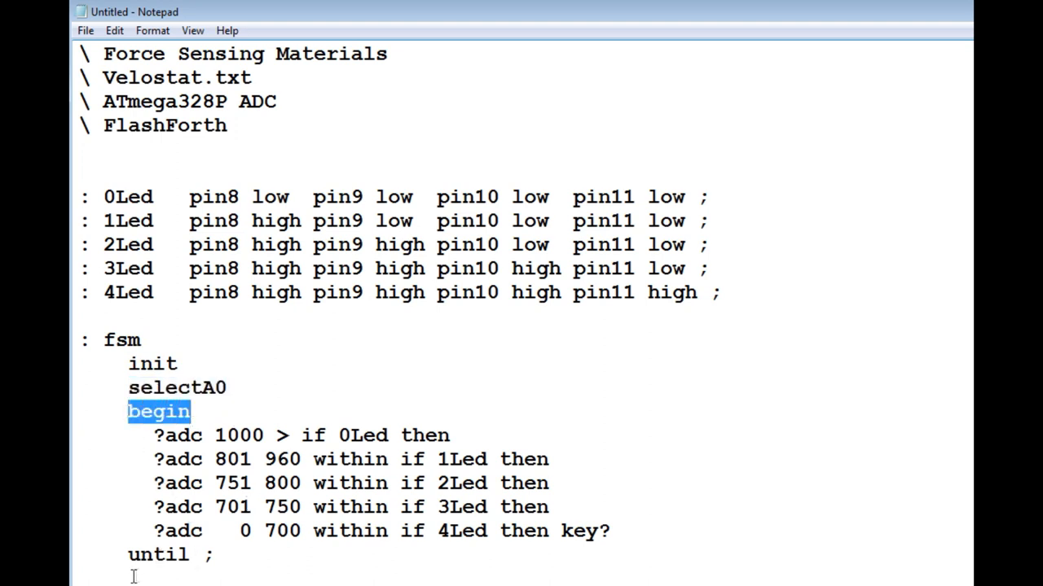
{"action": "double_click", "coordinate": [156, 555]}
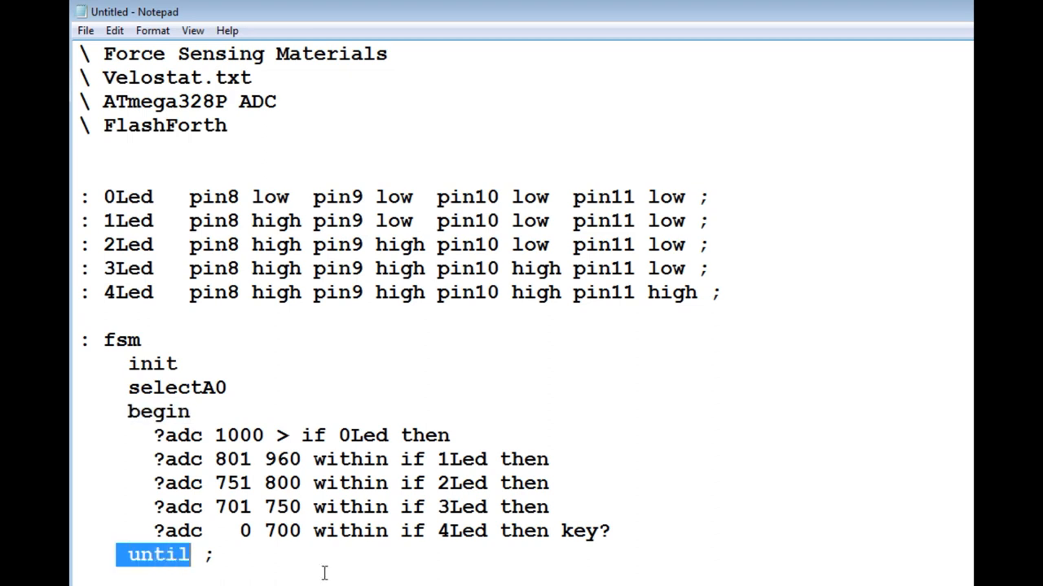
{"action": "mouse_move", "coordinate": [556, 541]}
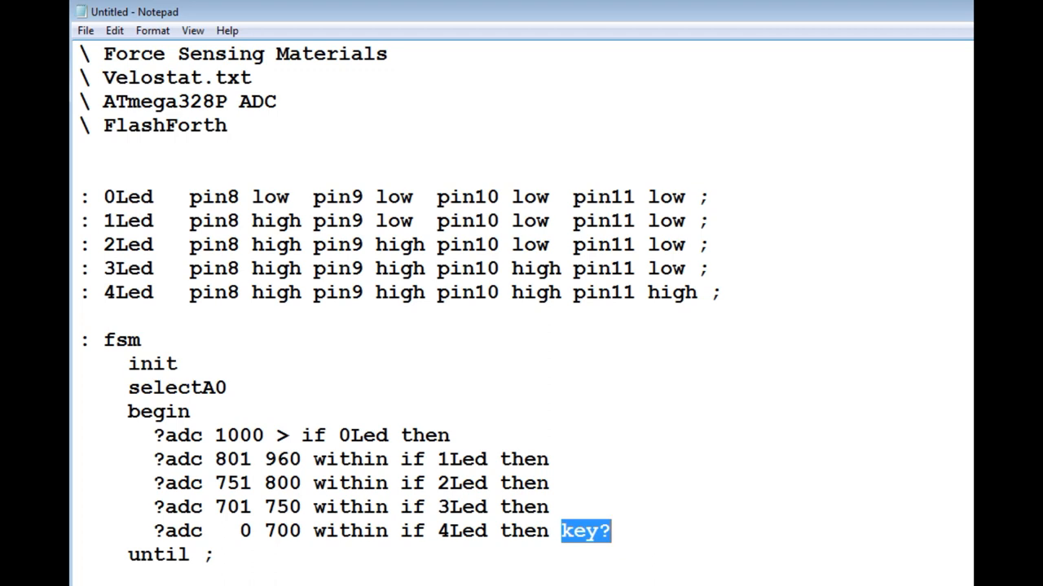
{"action": "left_click", "coordinate": [147, 429]}
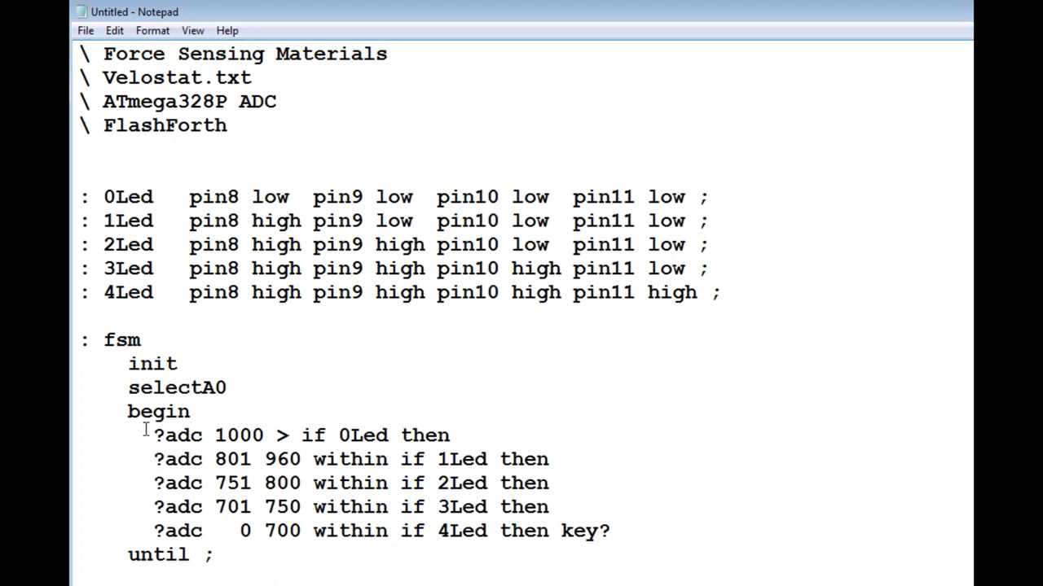
{"action": "double_click", "coordinate": [177, 435]}
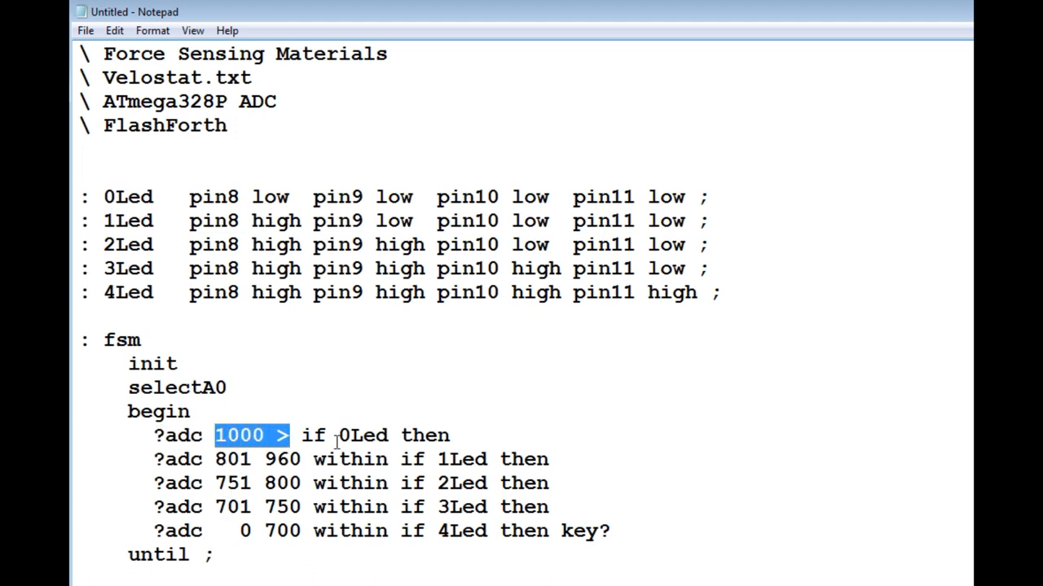
{"action": "double_click", "coordinate": [363, 435]}
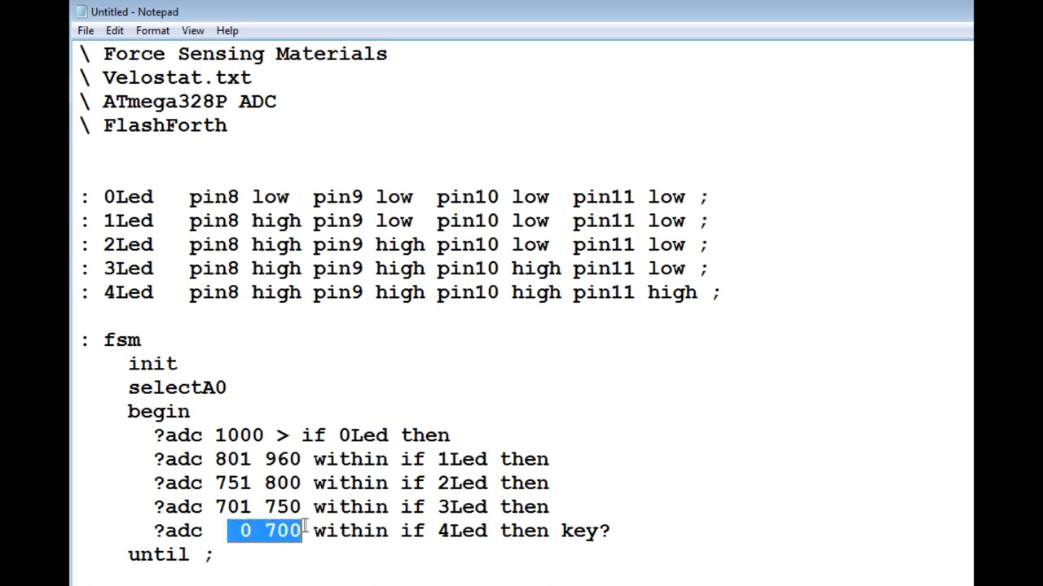
{"action": "mouse_move", "coordinate": [432, 536]}
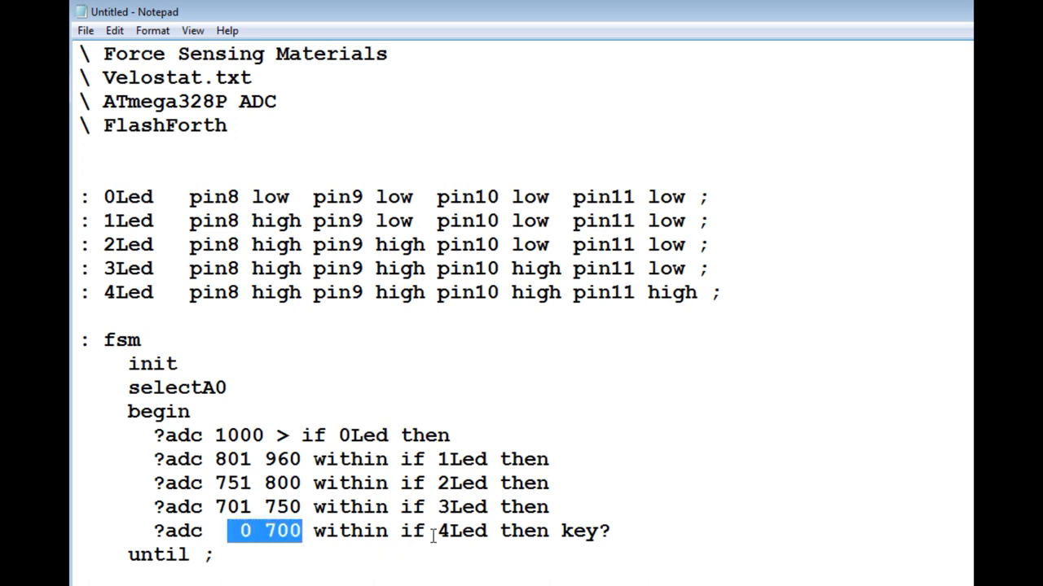
{"action": "double_click", "coordinate": [462, 531]}
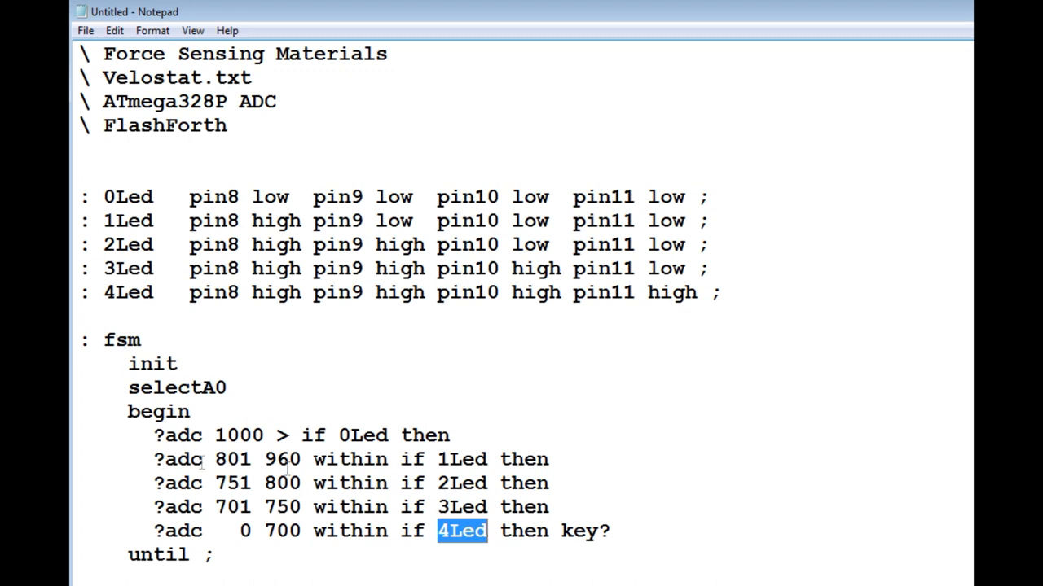